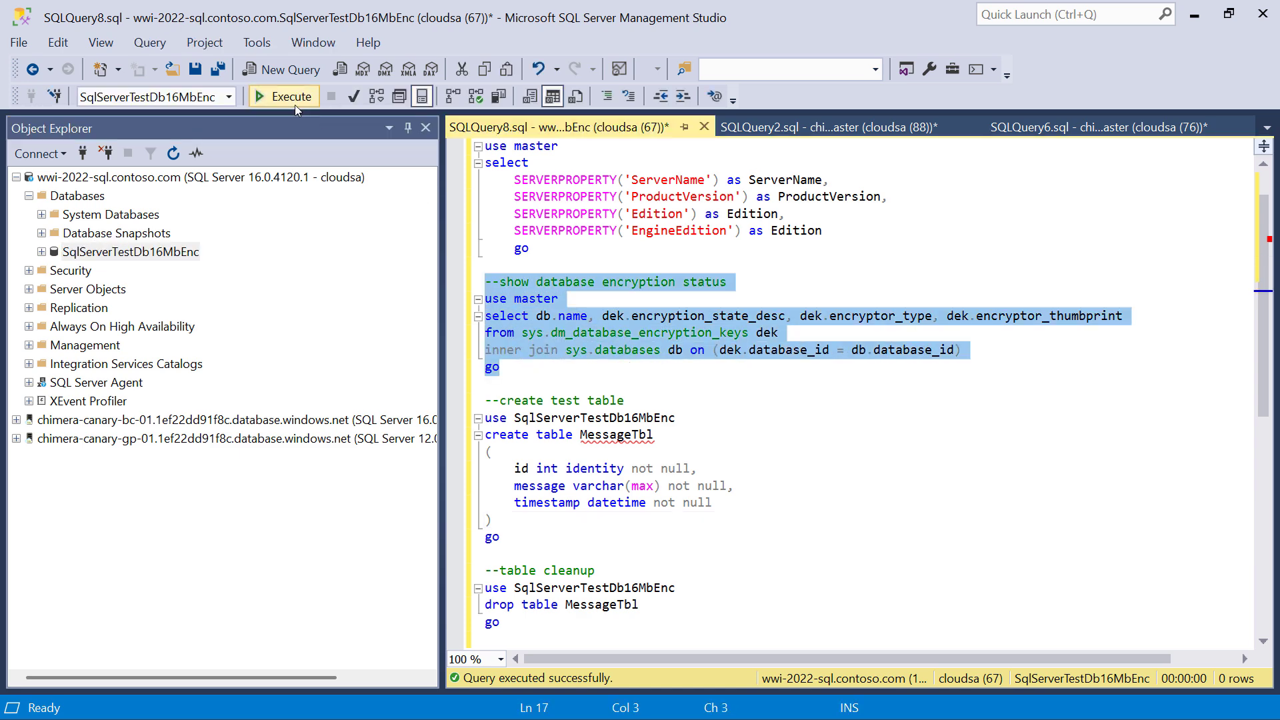
Run the 'show database encryption status' query to list each database's encryption state.
click(282, 96)
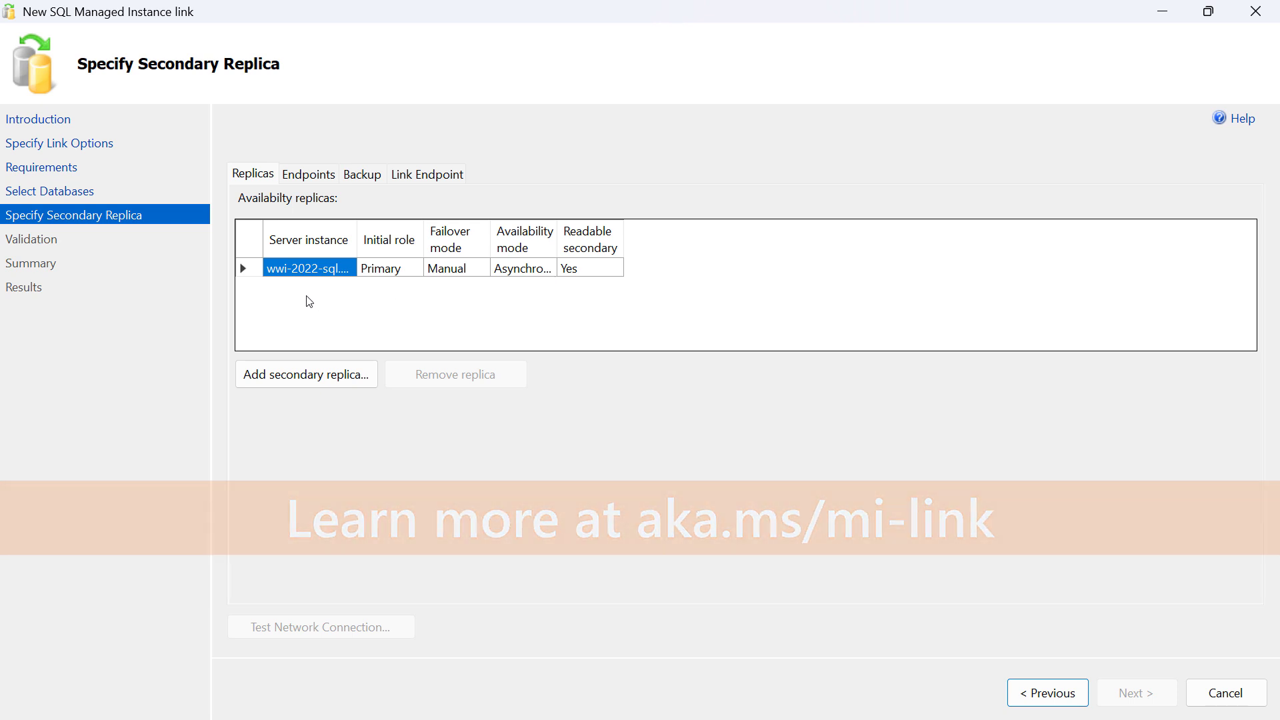
Add the managed instance as the secondary replica and continue to the link summary.
click(1137, 693)
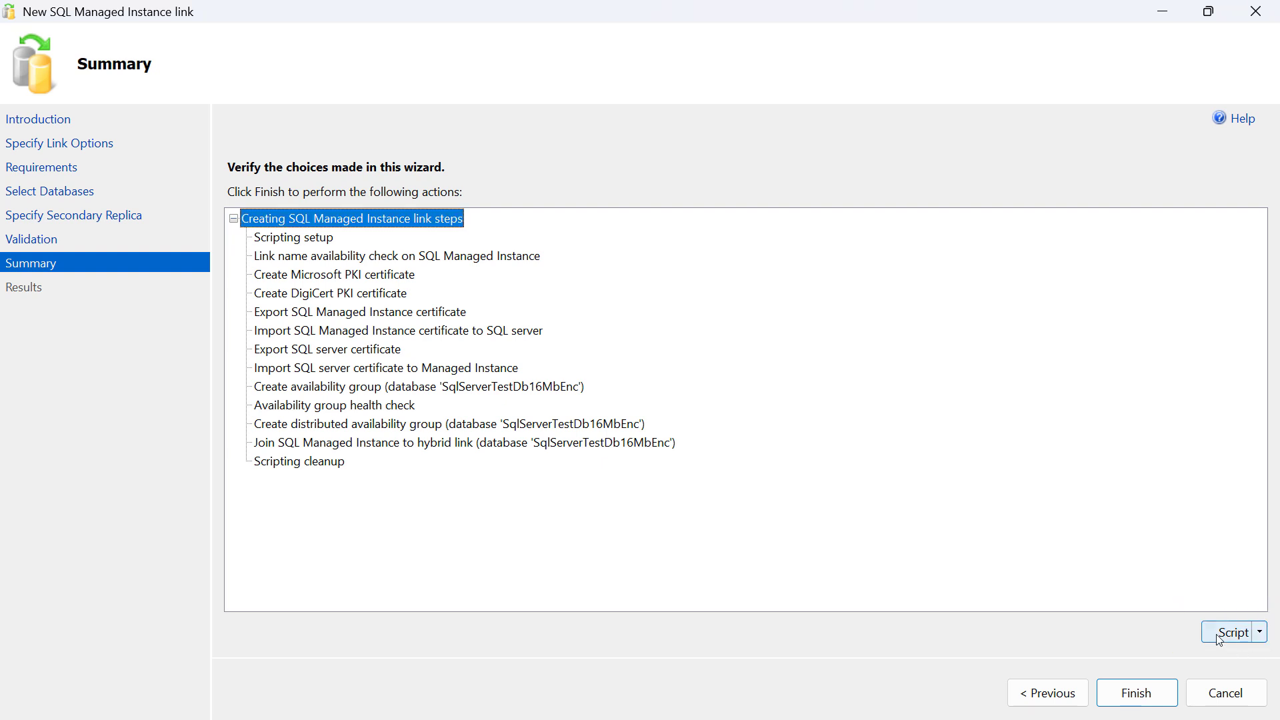